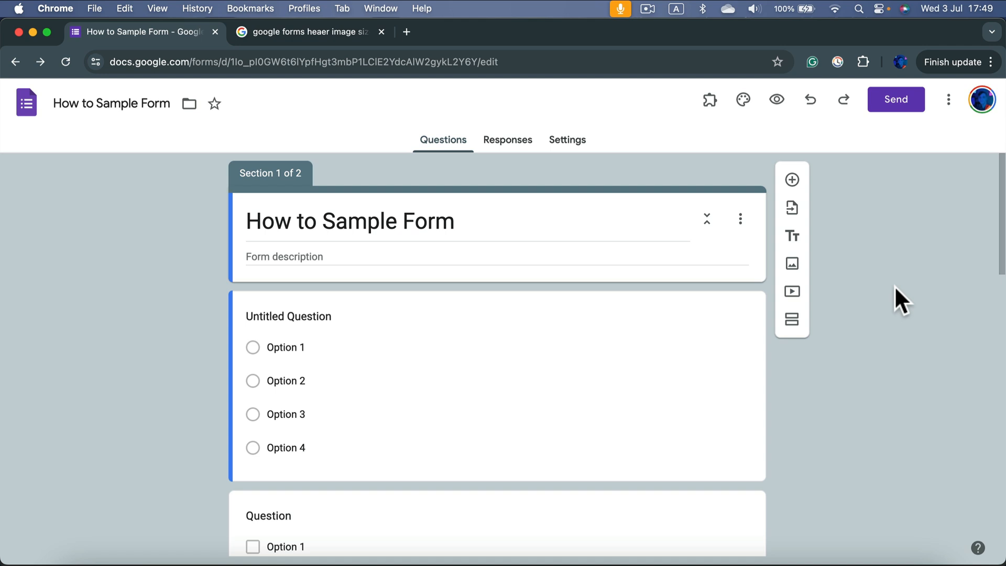
{"action": "mouse_move", "coordinate": [858, 306]}
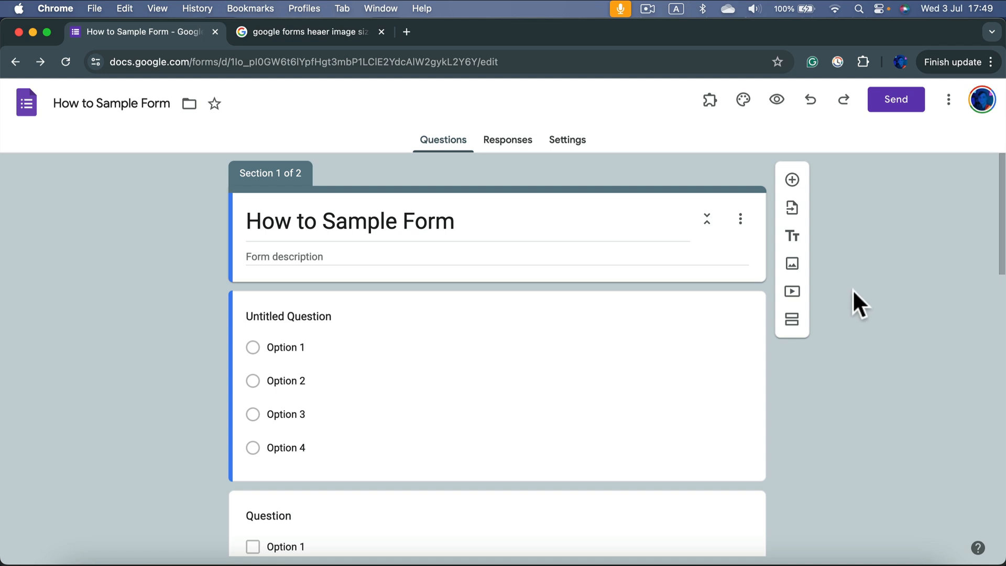
{"action": "mouse_move", "coordinate": [743, 100]}
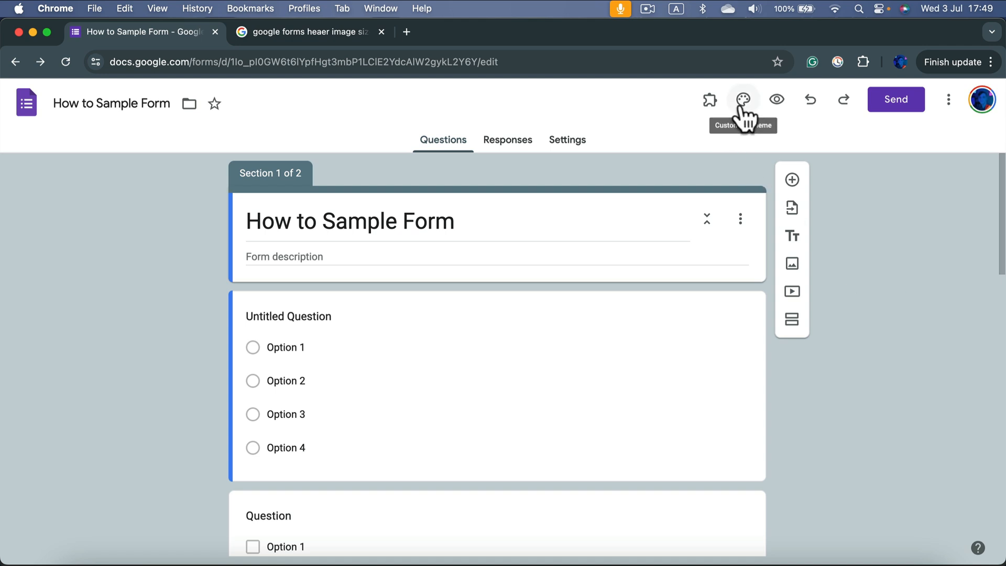
Bring up the theme customization panel and the header image picker
{"action": "left_click", "coordinate": [743, 99]}
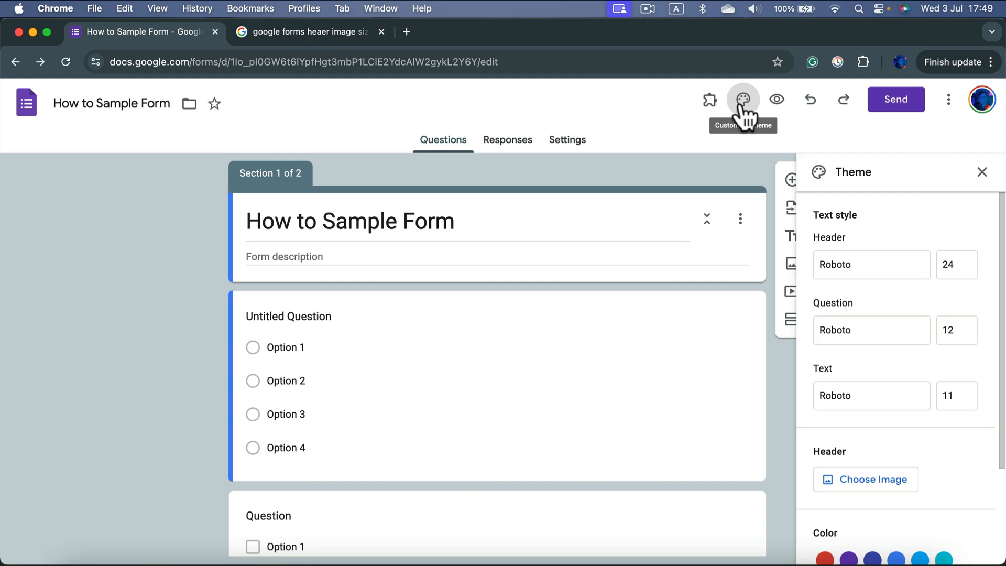
{"action": "mouse_move", "coordinate": [830, 352]}
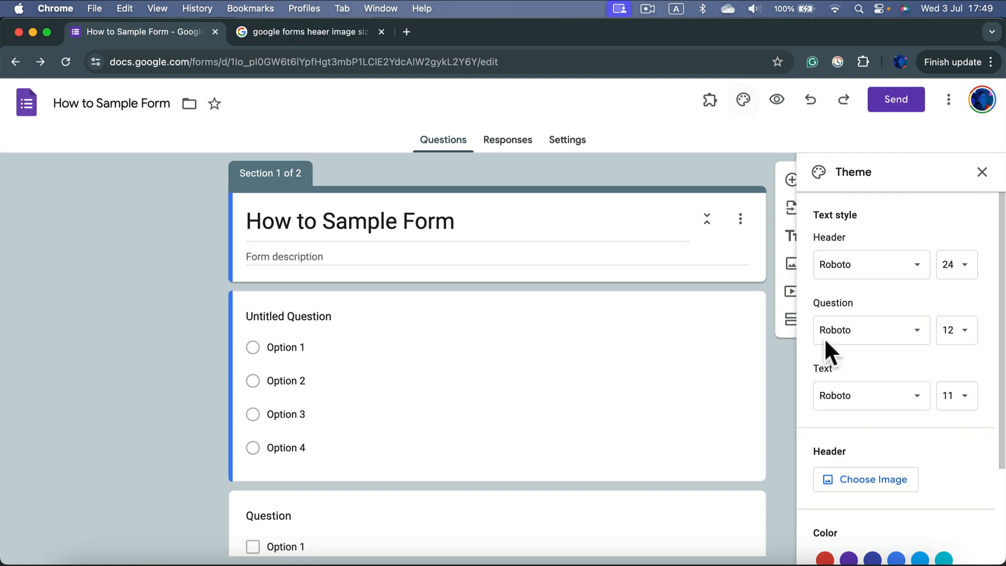
{"action": "mouse_move", "coordinate": [865, 479]}
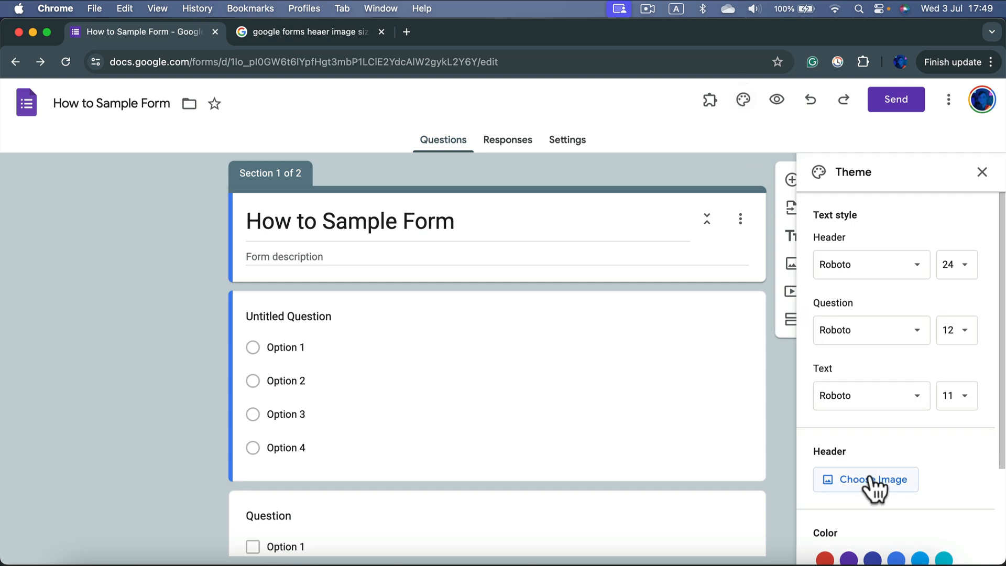
{"action": "left_click", "coordinate": [866, 479]}
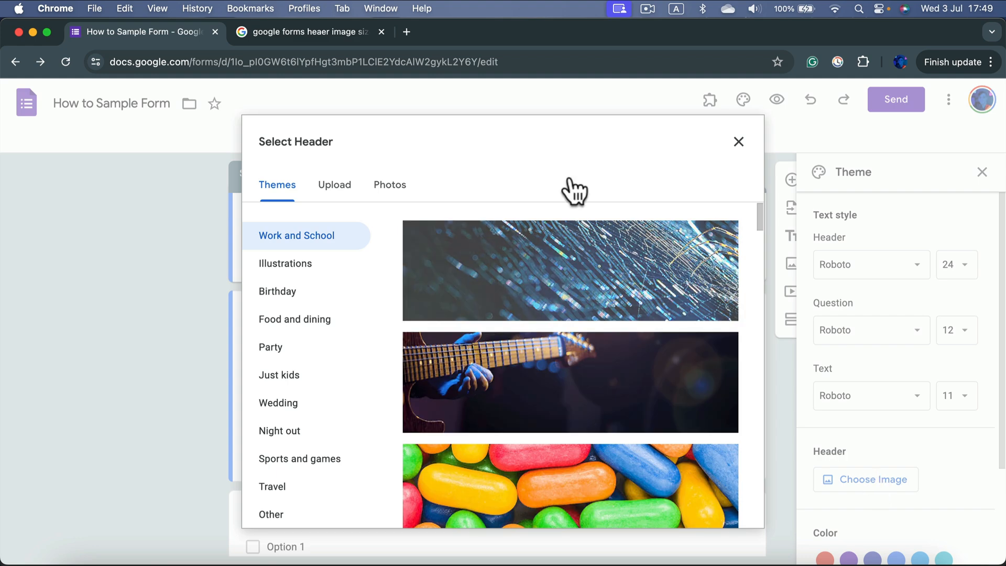
{"action": "mouse_move", "coordinate": [527, 277]}
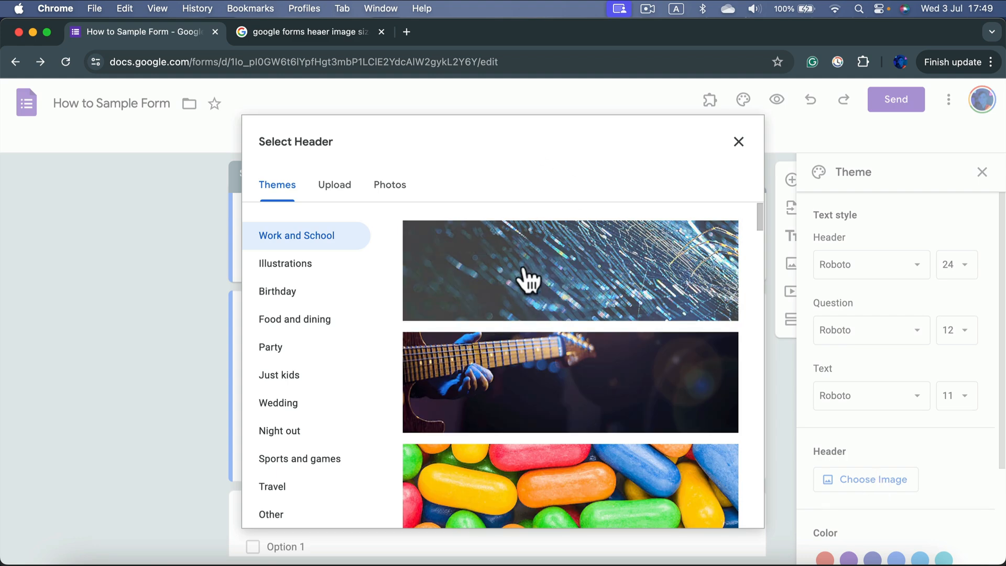
{"action": "mouse_move", "coordinate": [532, 291]}
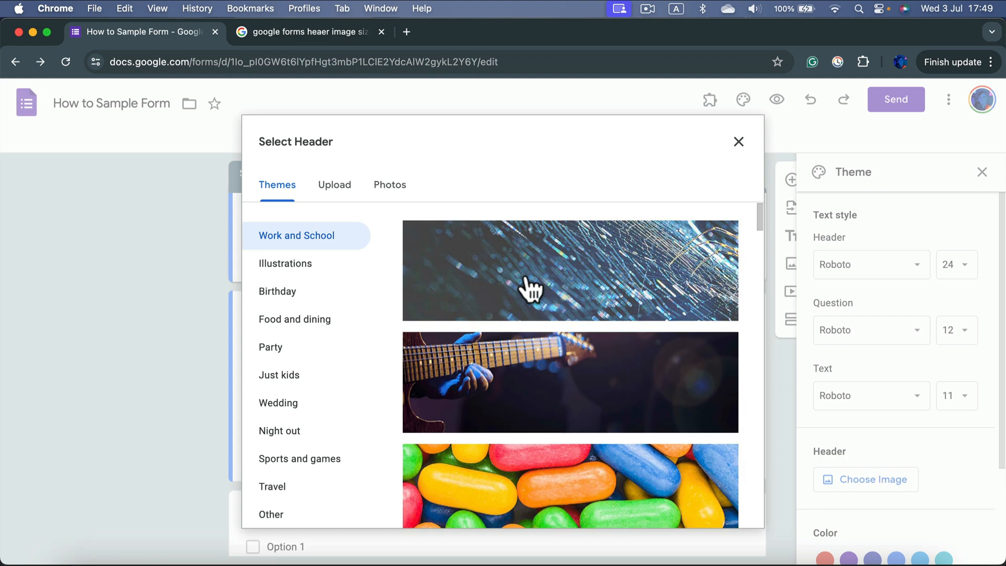
Upload the 1600x400 px image as the header and review its crop box
{"action": "left_click", "coordinate": [334, 184]}
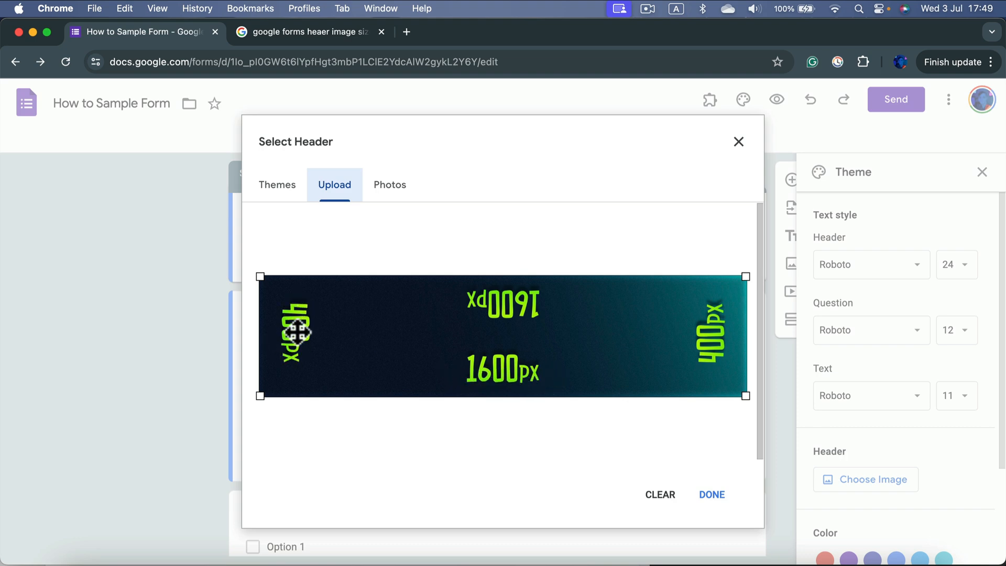
{"action": "mouse_move", "coordinate": [379, 297]}
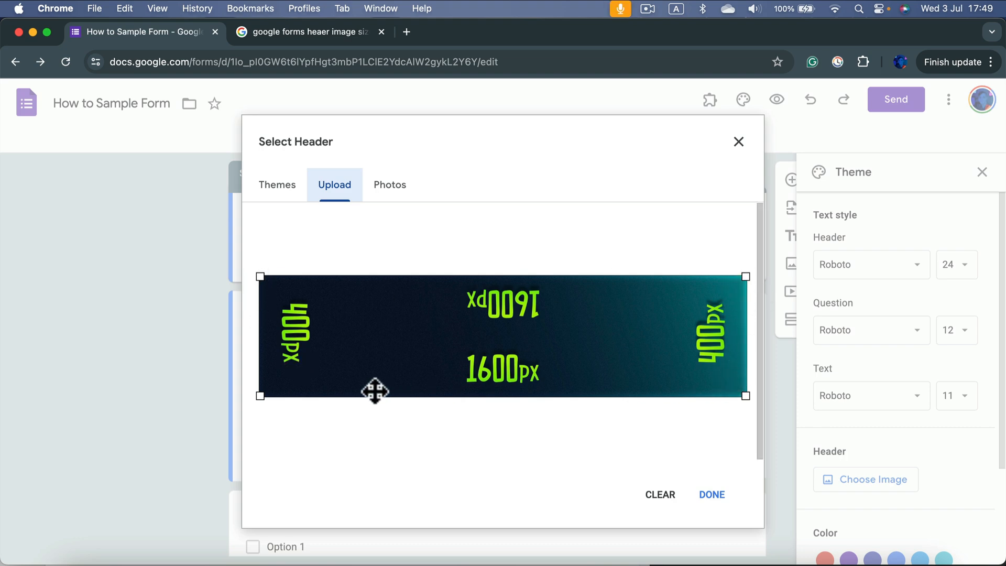
{"action": "mouse_move", "coordinate": [269, 285]}
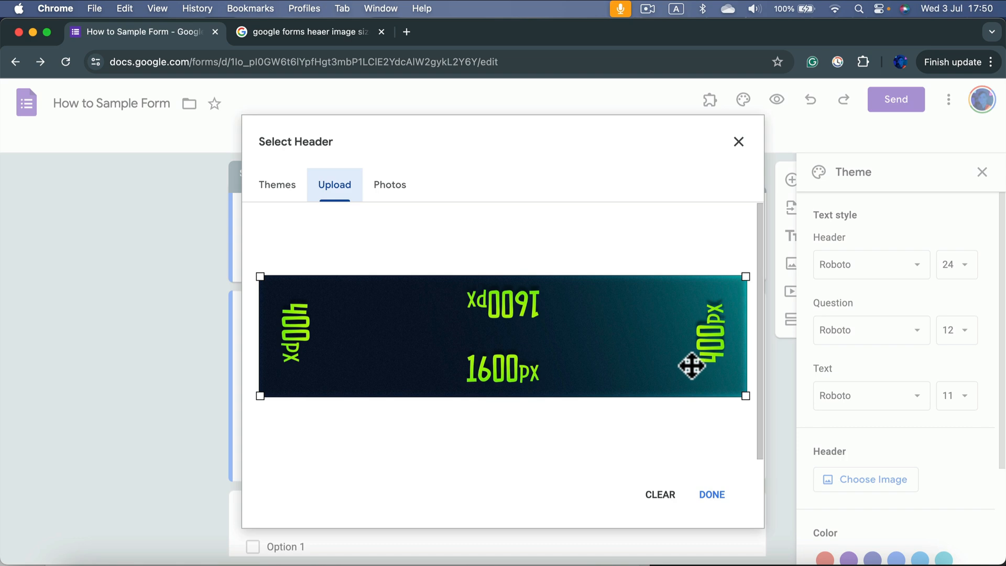
{"action": "mouse_move", "coordinate": [713, 495]}
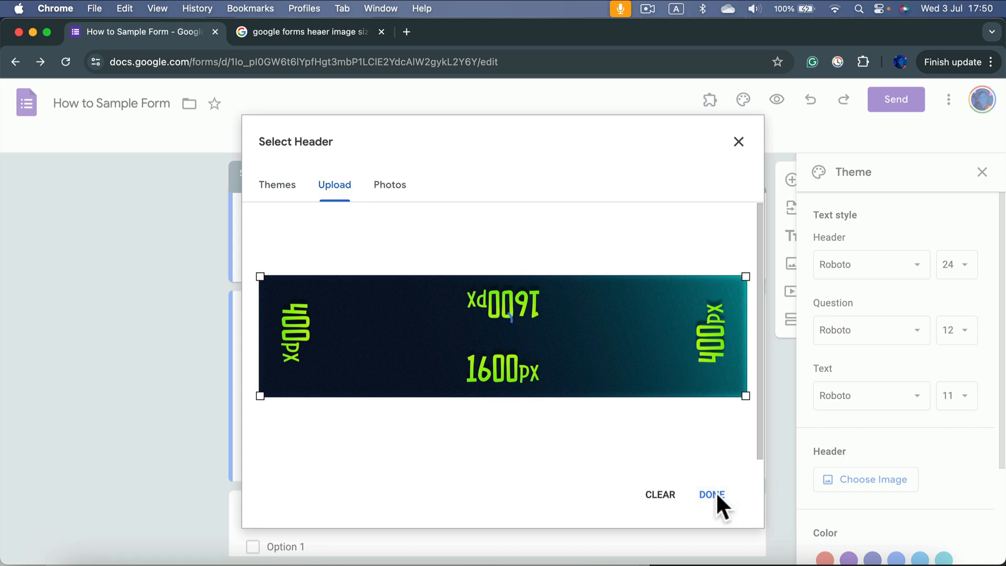
Apply the cropped header image and review the matching green colour swatches
{"action": "left_click", "coordinate": [711, 494]}
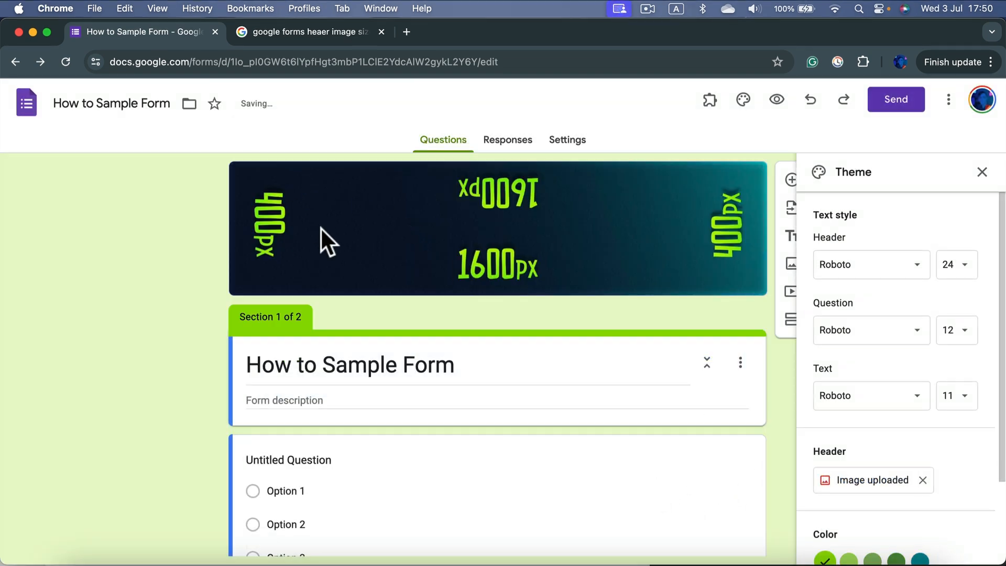
{"action": "mouse_move", "coordinate": [750, 290]}
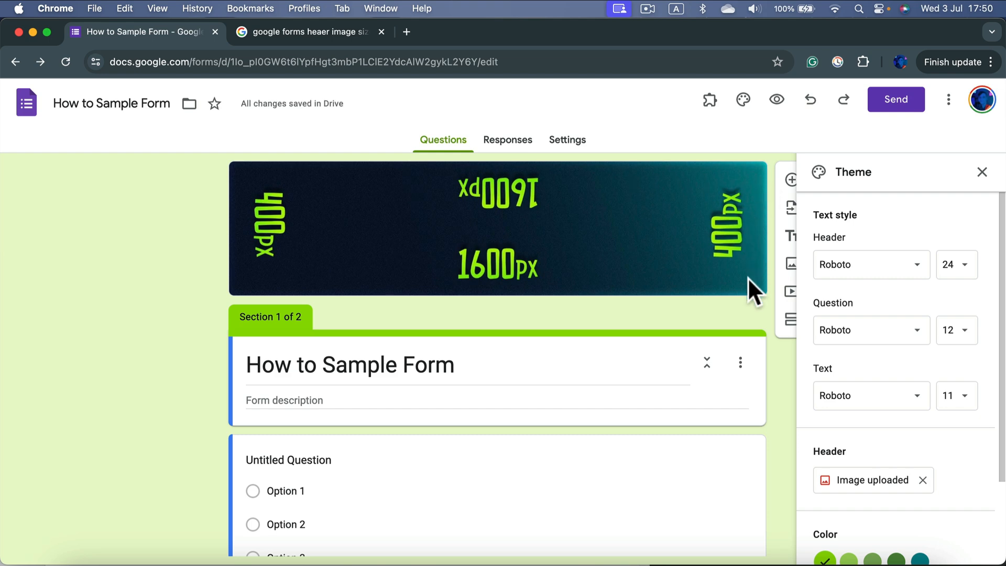
{"action": "mouse_move", "coordinate": [233, 298]}
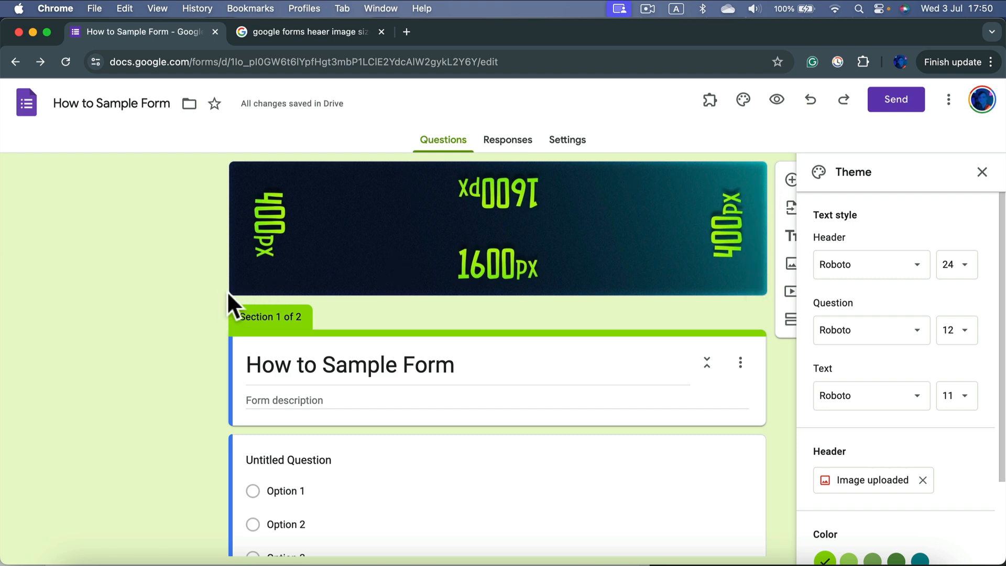
{"action": "mouse_move", "coordinate": [919, 215]}
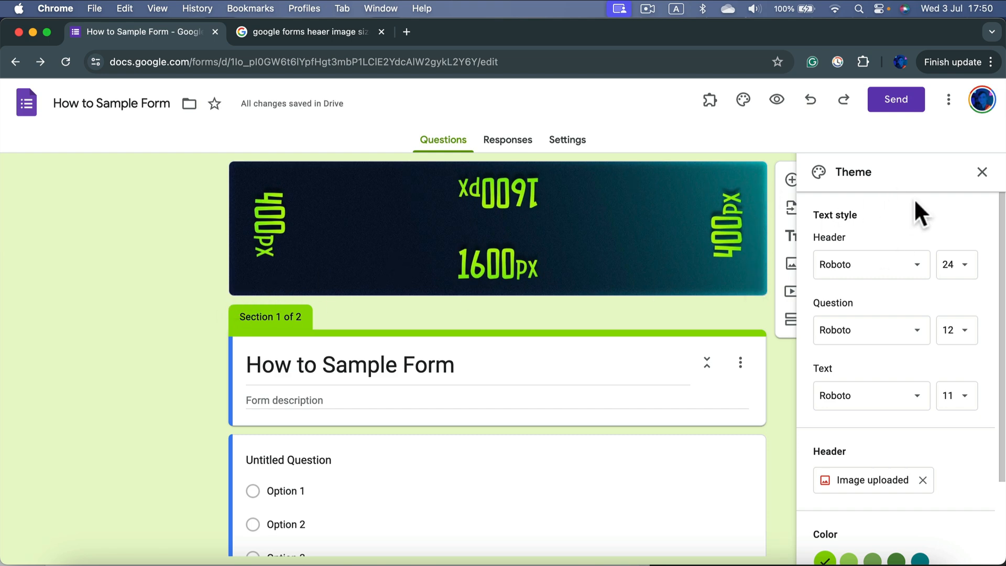
{"action": "scroll", "scroll_direction": "down", "scroll_amount": 3}
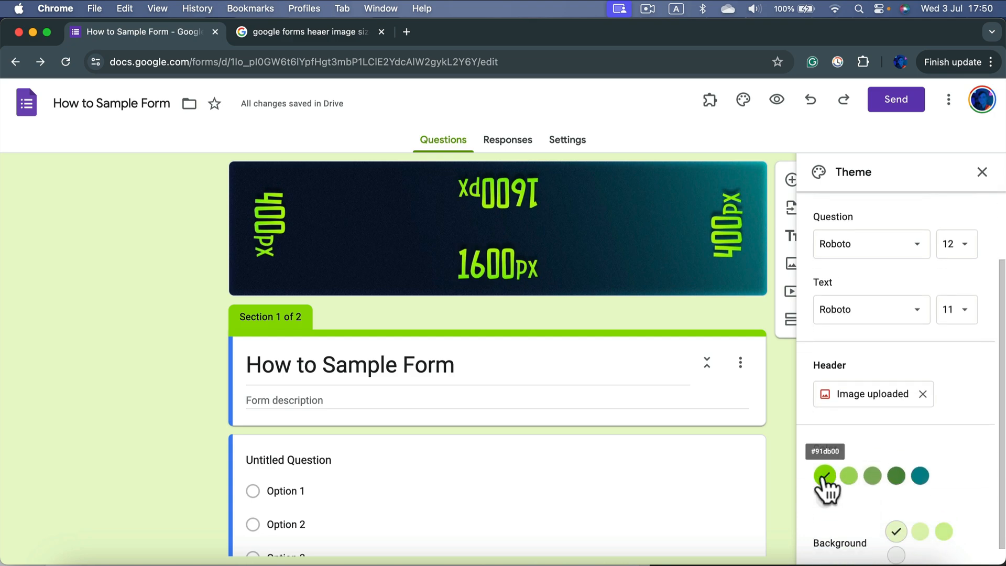